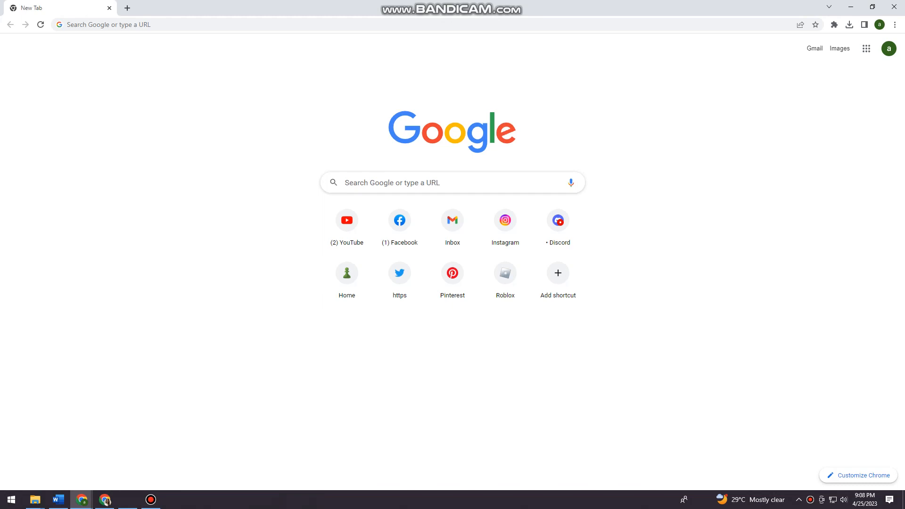
Step: Search Google for 'google store' and reach the Chrome Web Store extensions page
type("google.com")
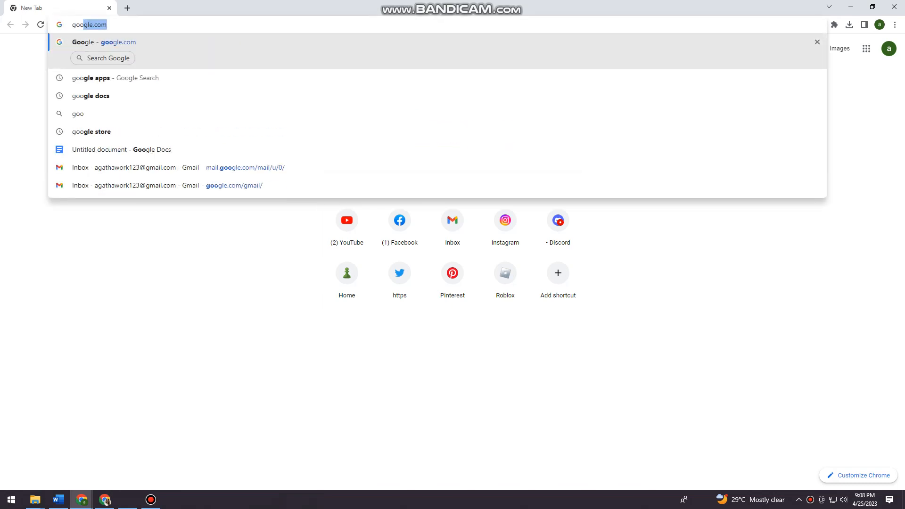
type("google store")
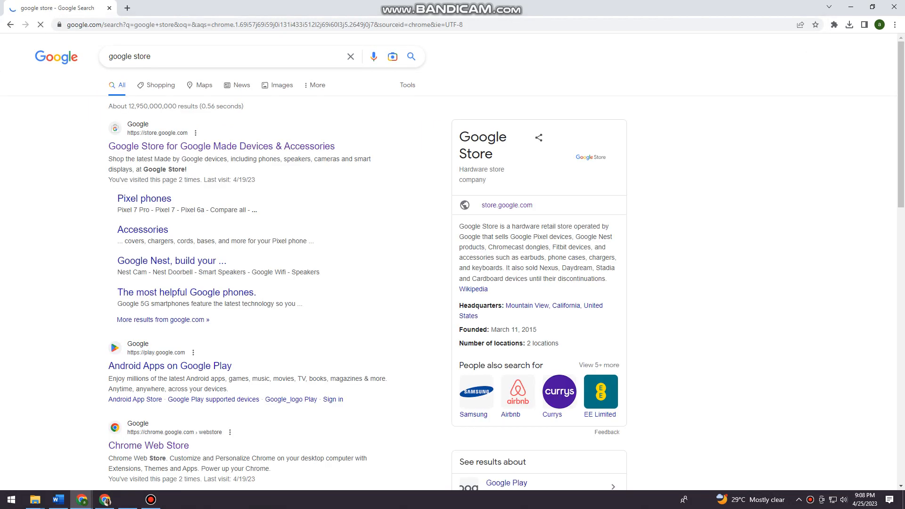
scroll("down", 3)
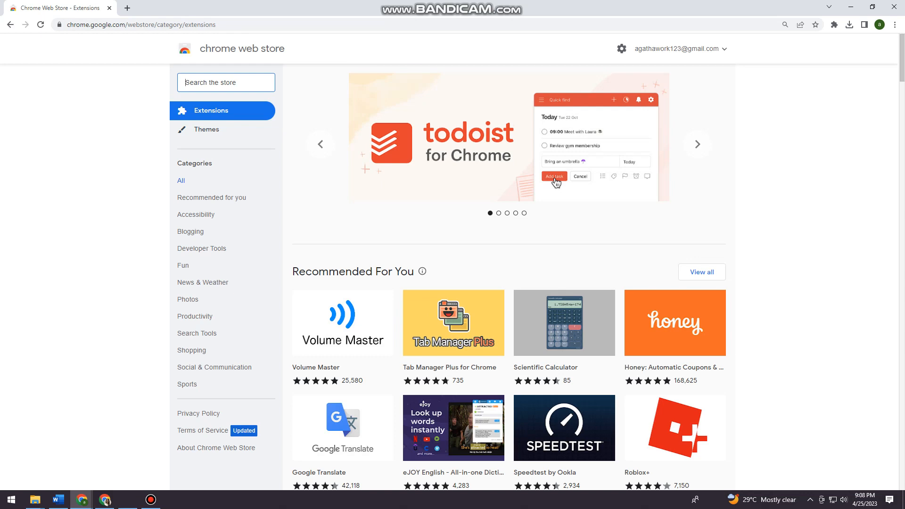
Step: Search the store for 'mail track' and open the Mailtrack email tracker listing
type("mail")
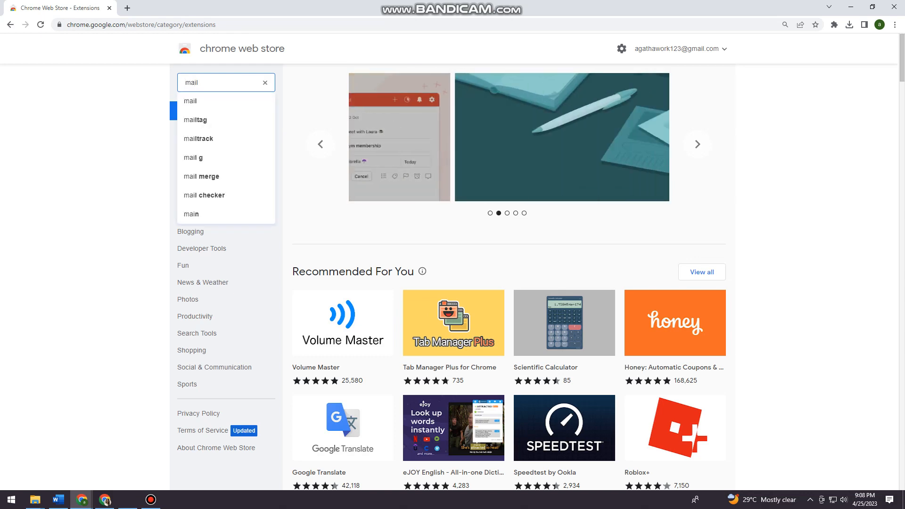
left_click(205, 195)
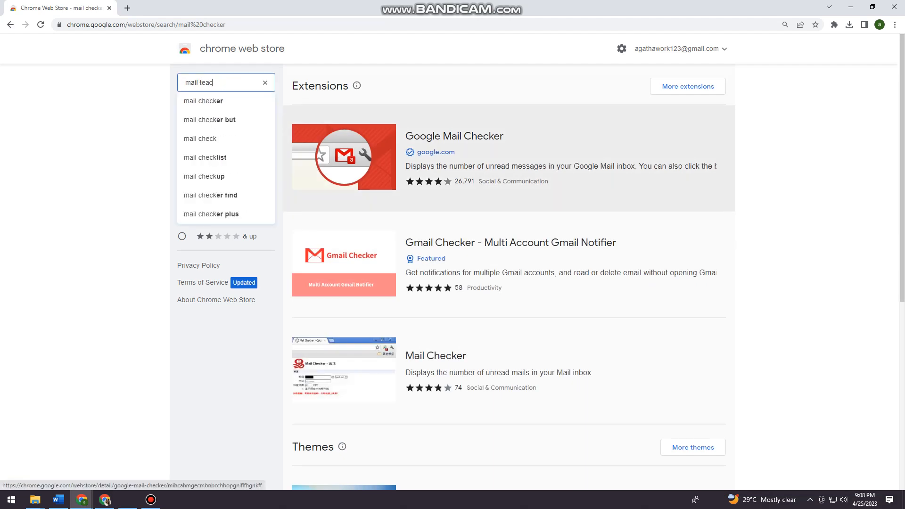
key("BackSpace")
type("rack")
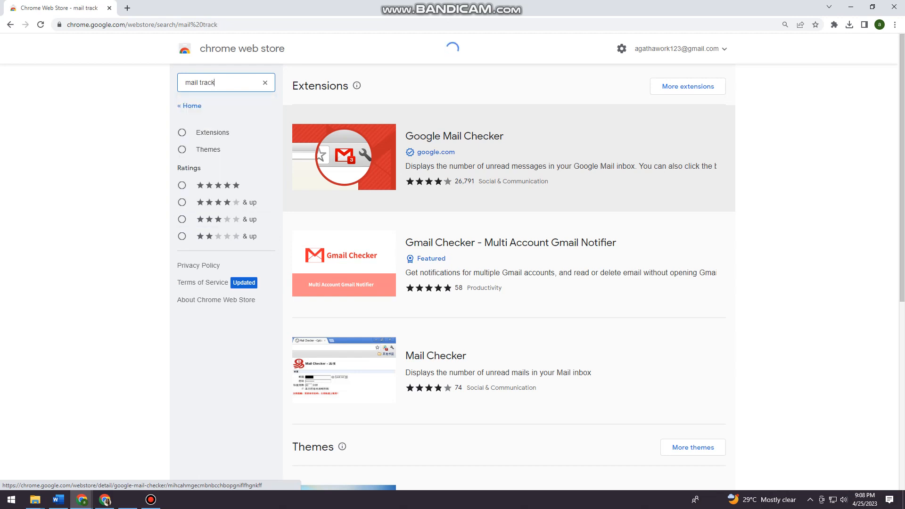
left_click(224, 82)
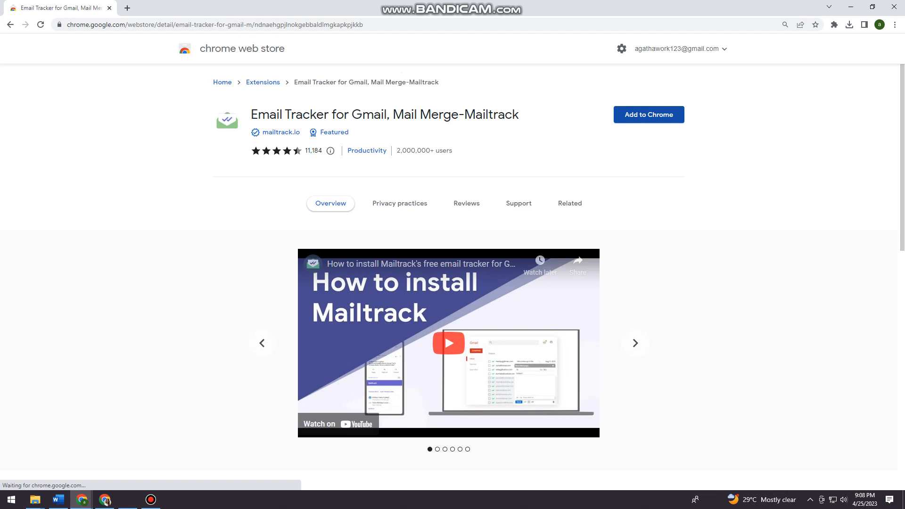
Step: Add Mailtrack to Chrome, confirming the Add extension prompt, landing on its 'Almost done!' page
left_click(648, 115)
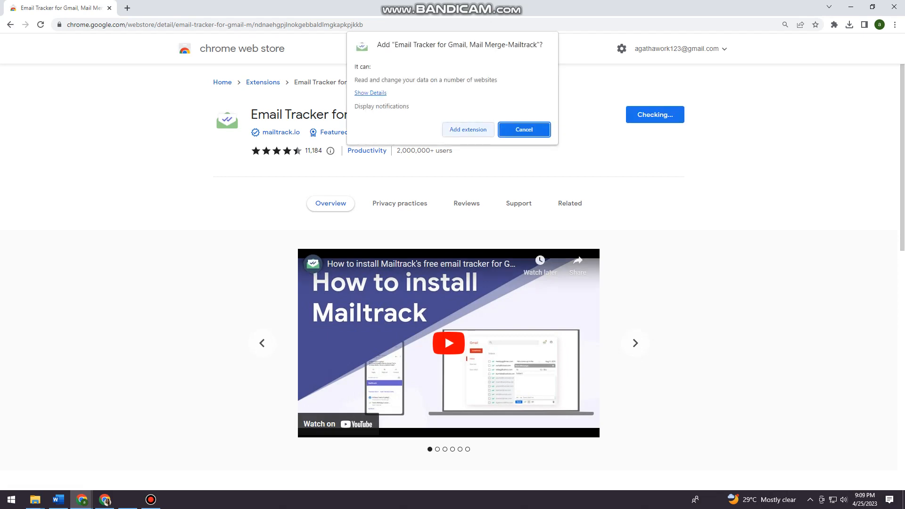
left_click(523, 129)
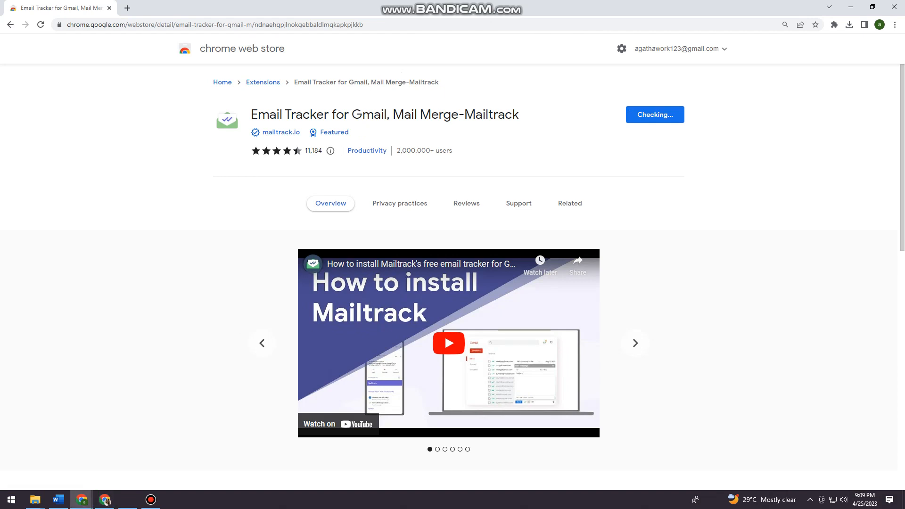
left_click(849, 24)
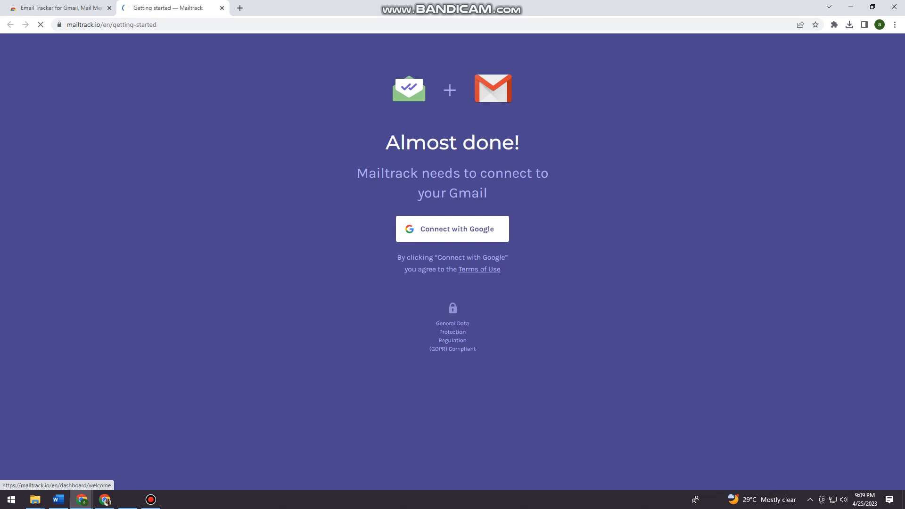
Step: Connect Mailtrack with Google and allow Gmail access, reaching Installation Complete
left_click(452, 228)
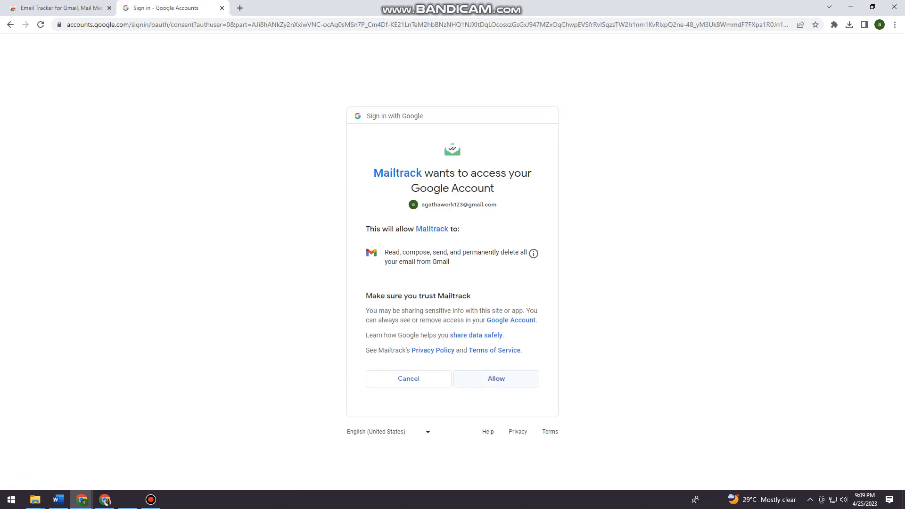
left_click(495, 379)
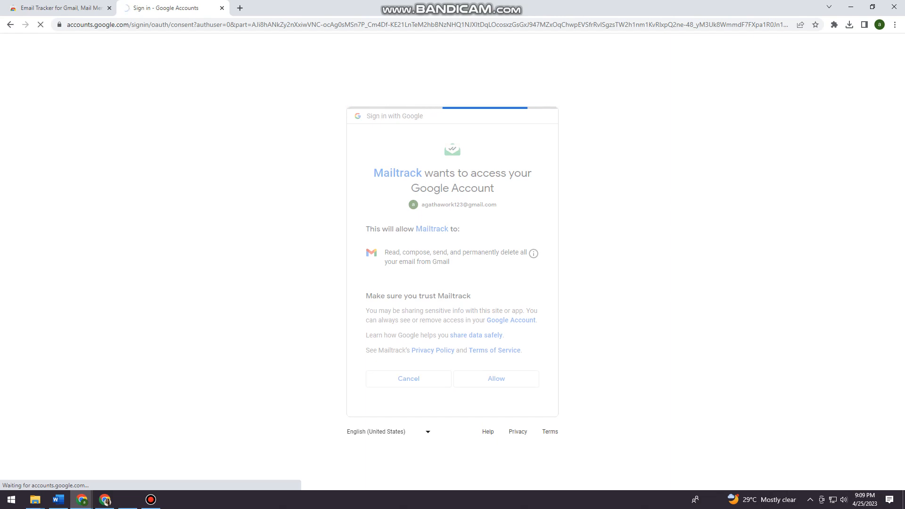
left_click(495, 379)
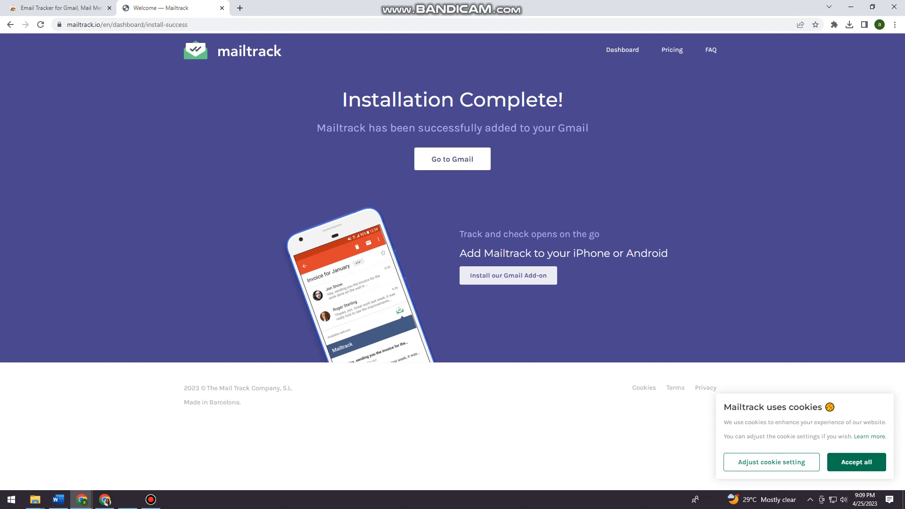
Step: Accept only functional cookies, go to the Gmail inbox and acknowledge the 'Mailtrack is now installed' notice
left_click(771, 462)
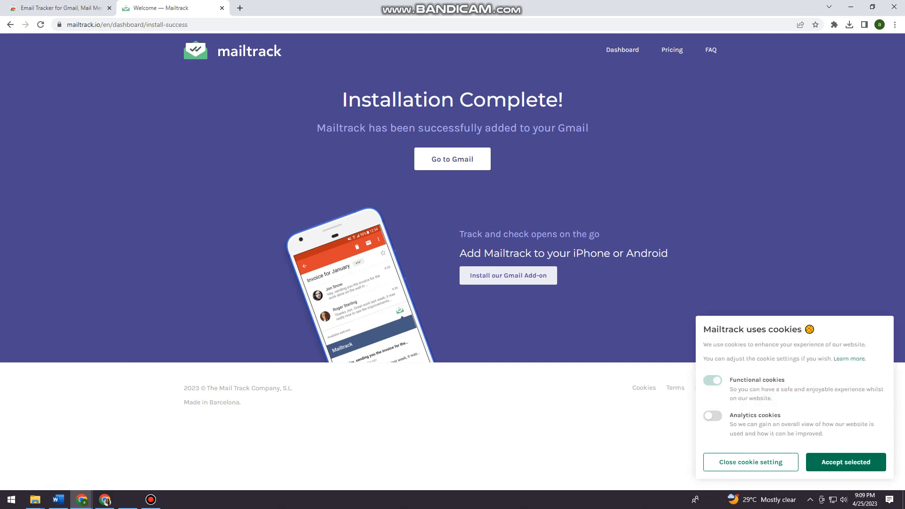
left_click(845, 463)
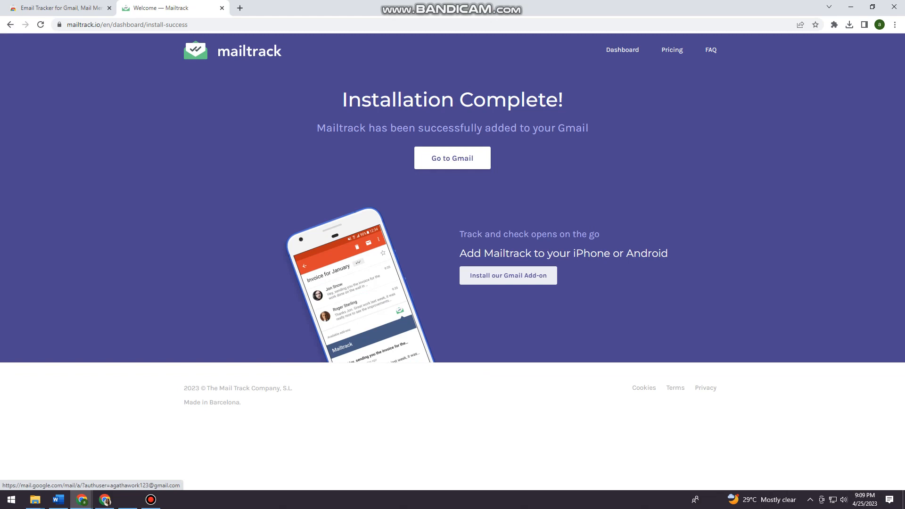
left_click(452, 158)
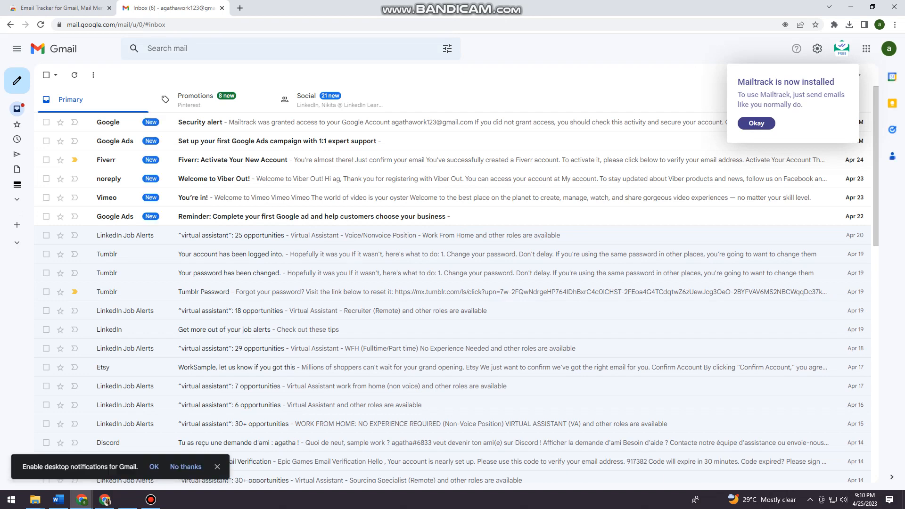
left_click(755, 123)
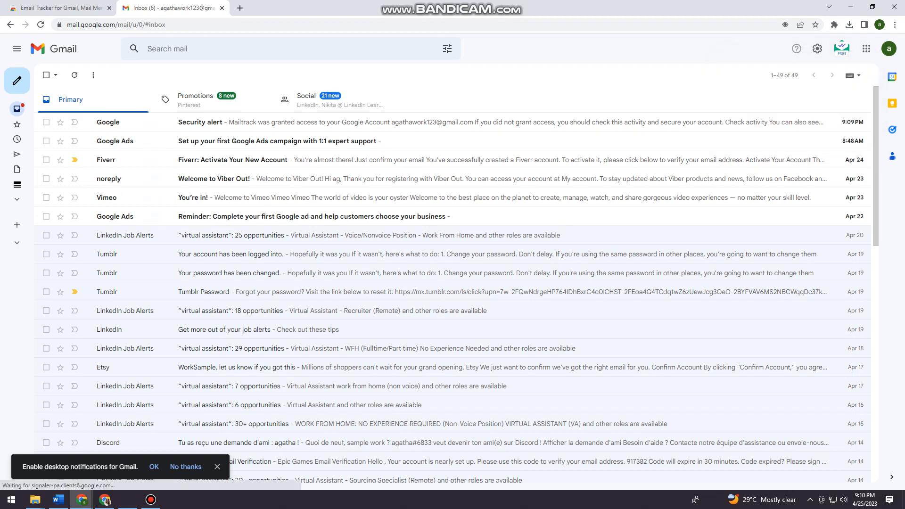